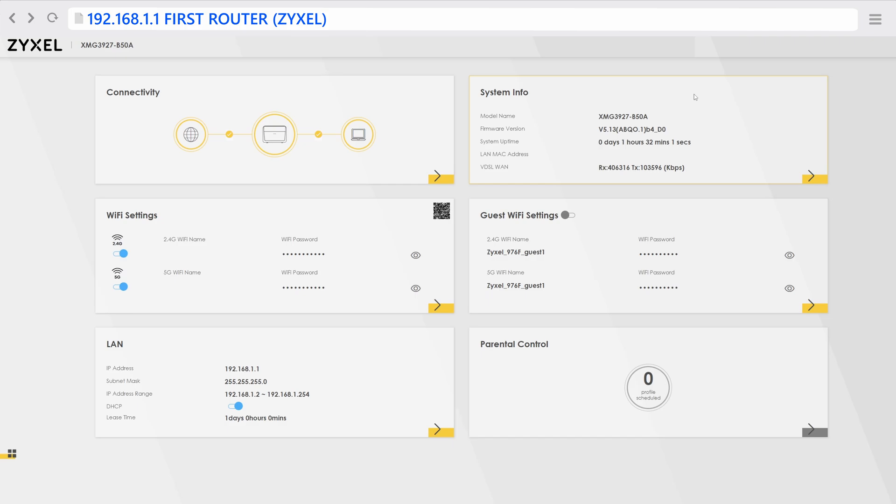
Navigate via the menu's Network Setting section to the Home Networking page
{"action": "left_click", "coordinate": [874, 18]}
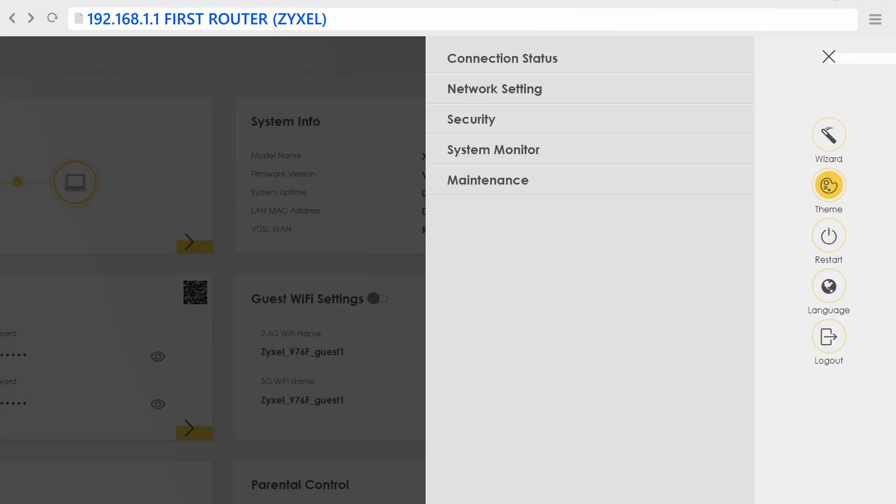
{"action": "mouse_move", "coordinate": [511, 96]}
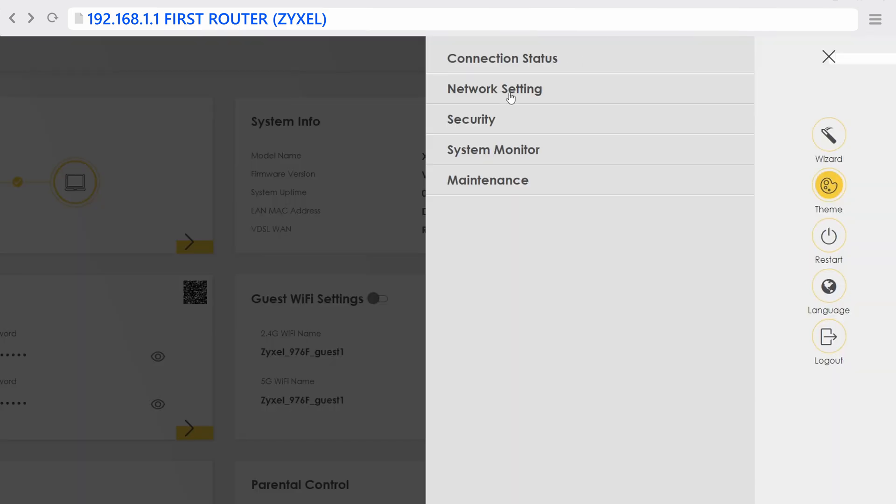
{"action": "left_click", "coordinate": [494, 89]}
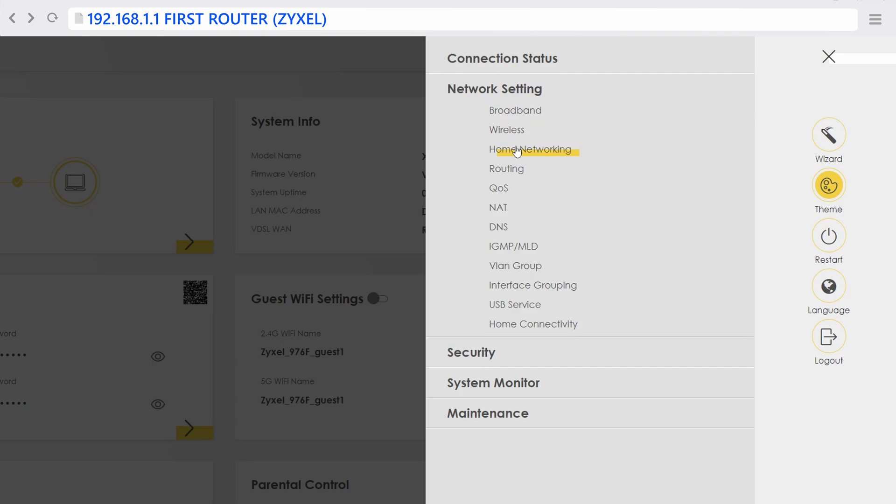
{"action": "left_click", "coordinate": [531, 149]}
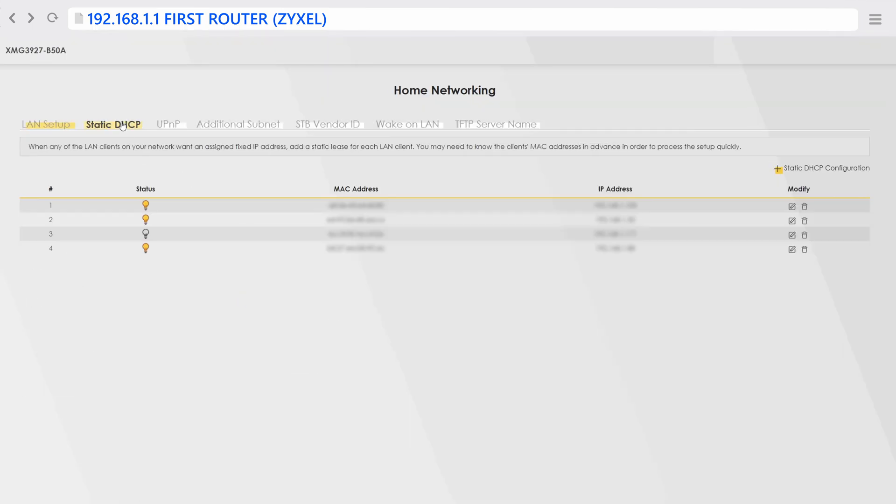
Add an active static DHCP lease giving the dumaos device 192.168.1.77 and save it
{"action": "left_click", "coordinate": [113, 124]}
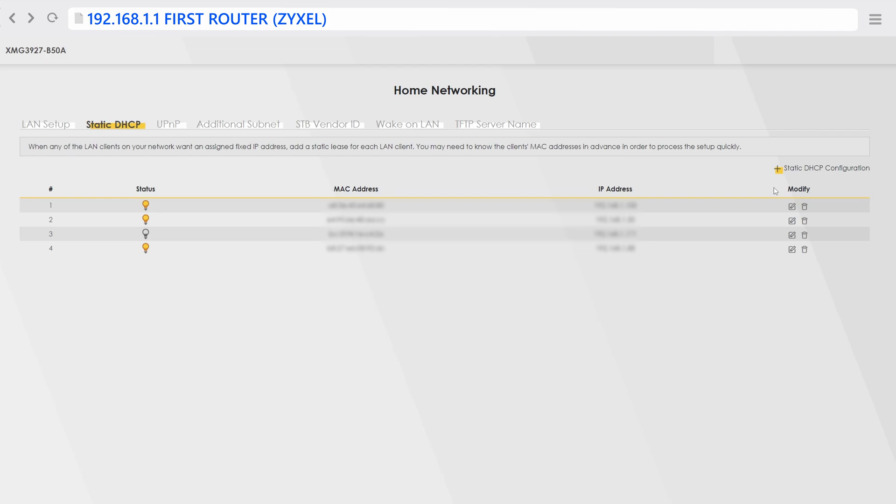
{"action": "mouse_move", "coordinate": [790, 174]}
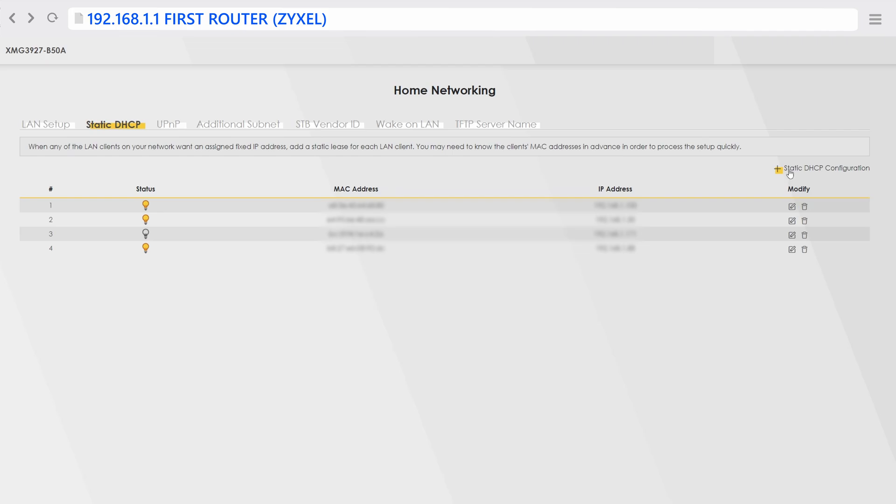
{"action": "left_click", "coordinate": [778, 168]}
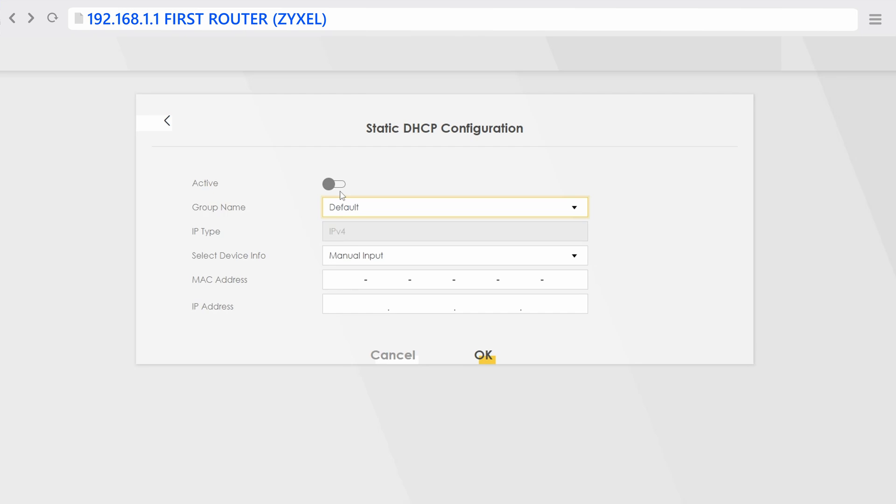
{"action": "left_click", "coordinate": [334, 184]}
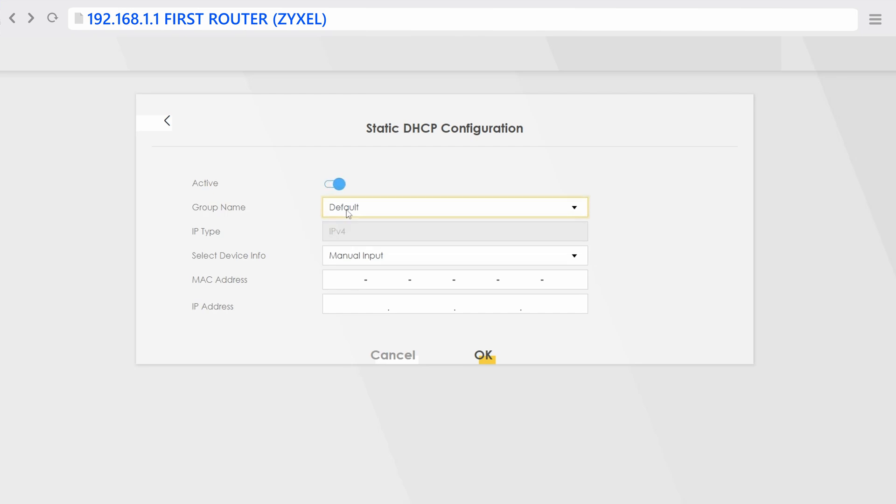
{"action": "left_click", "coordinate": [455, 255]}
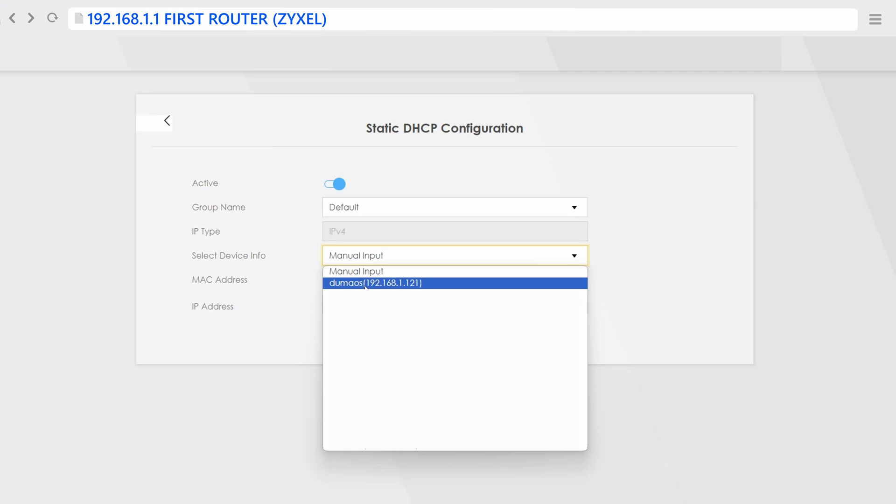
{"action": "left_click", "coordinate": [375, 283]}
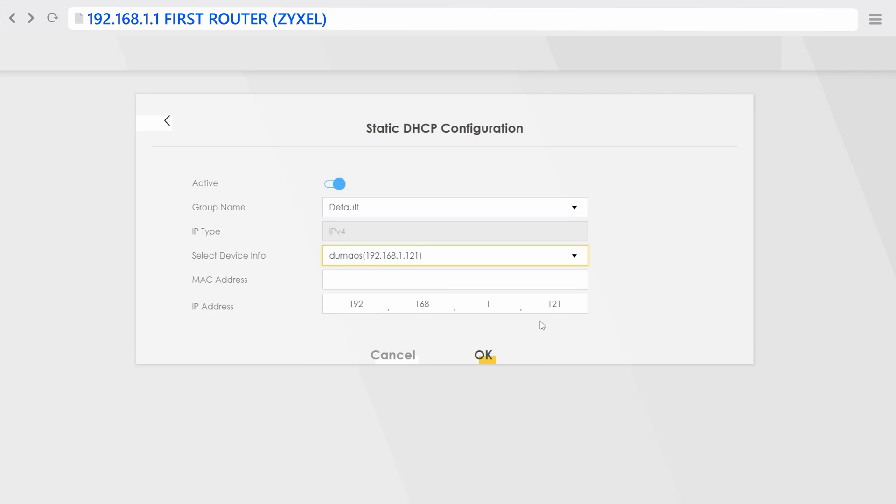
{"action": "type", "text": "77"}
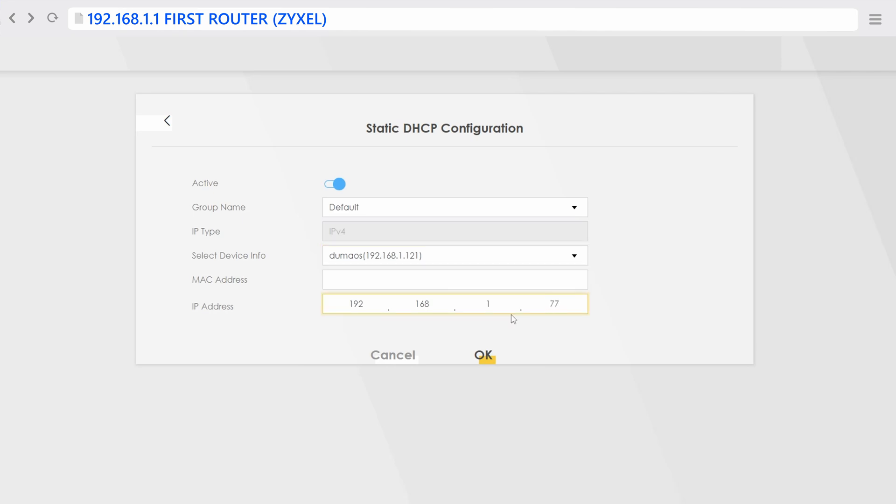
{"action": "mouse_move", "coordinate": [515, 353]}
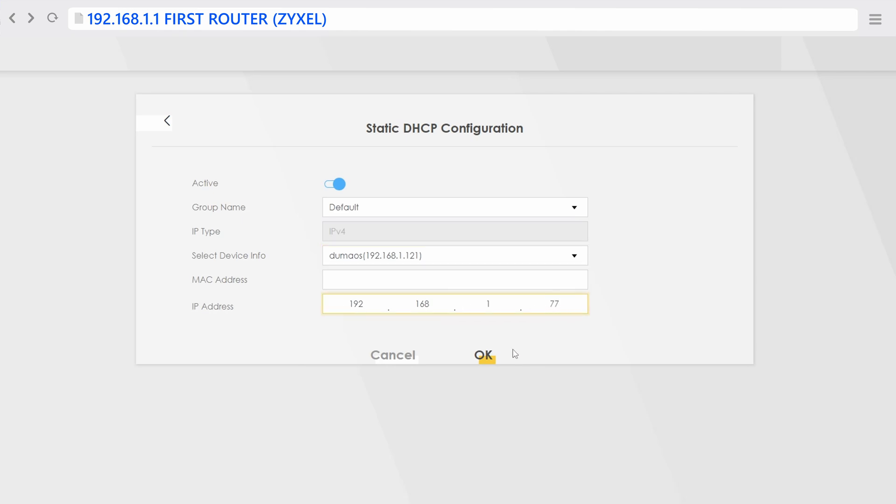
{"action": "left_click", "coordinate": [483, 355]}
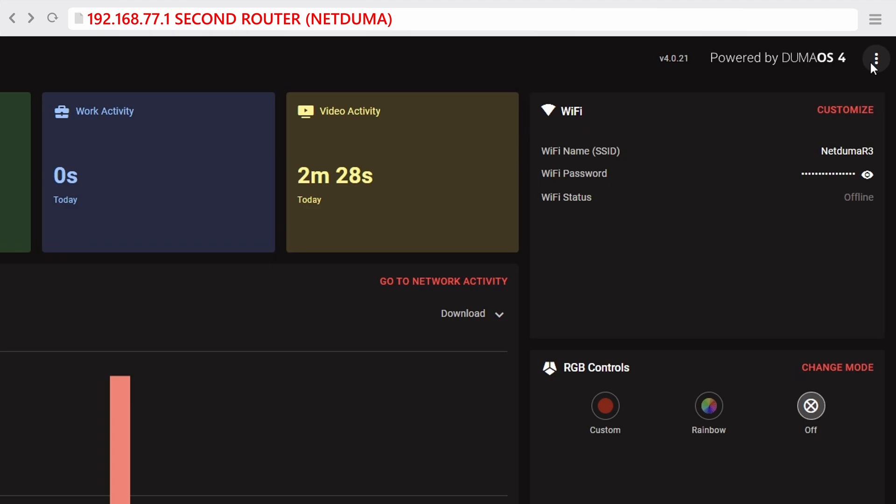
Reboot the NetDuma router and dismiss the reboot-in-progress notice
{"action": "left_click", "coordinate": [876, 59]}
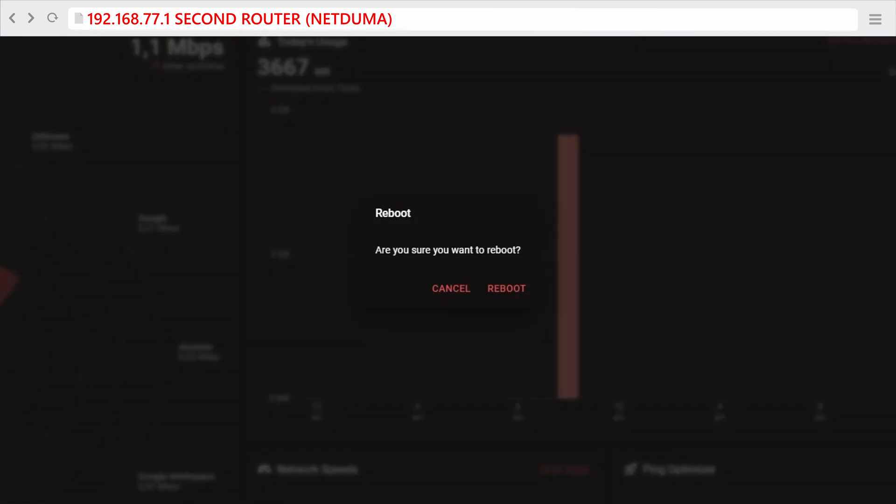
{"action": "left_click", "coordinate": [506, 288]}
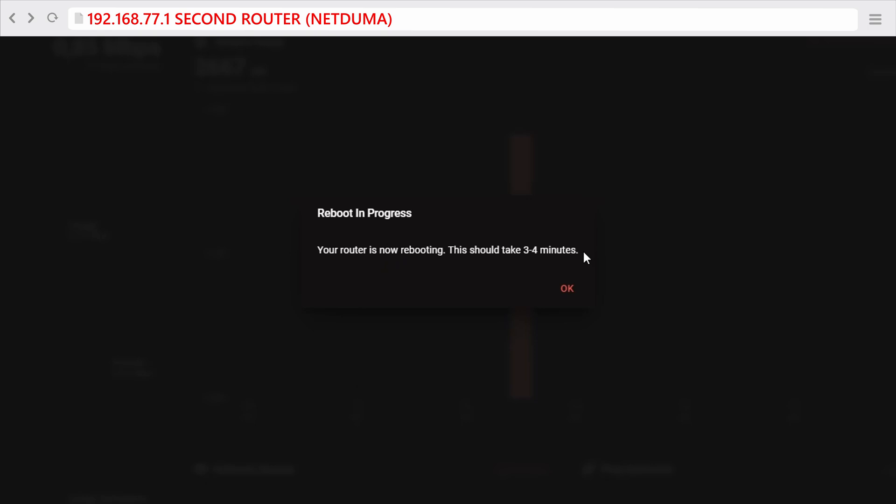
{"action": "left_click", "coordinate": [566, 288]}
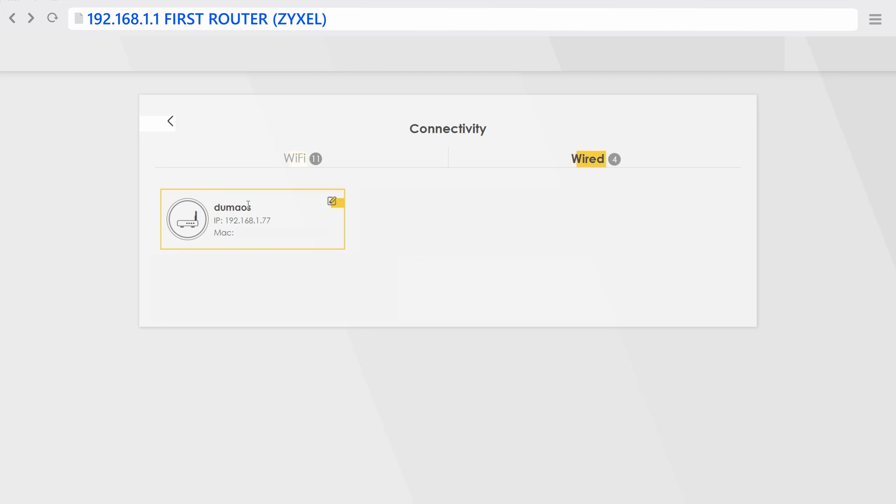
Check the dumaos entry shows 192.168.1.77, then go to the NAT settings via Network Setting
{"action": "double_click", "coordinate": [233, 207]}
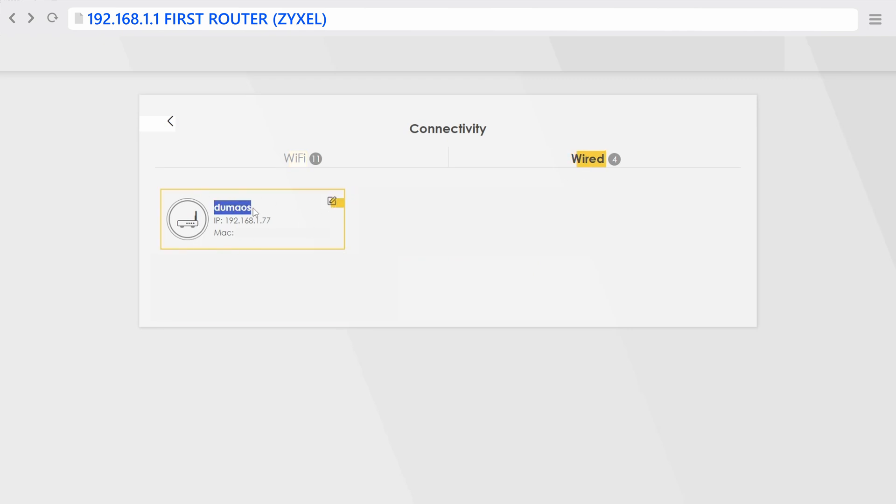
{"action": "left_click", "coordinate": [875, 19]}
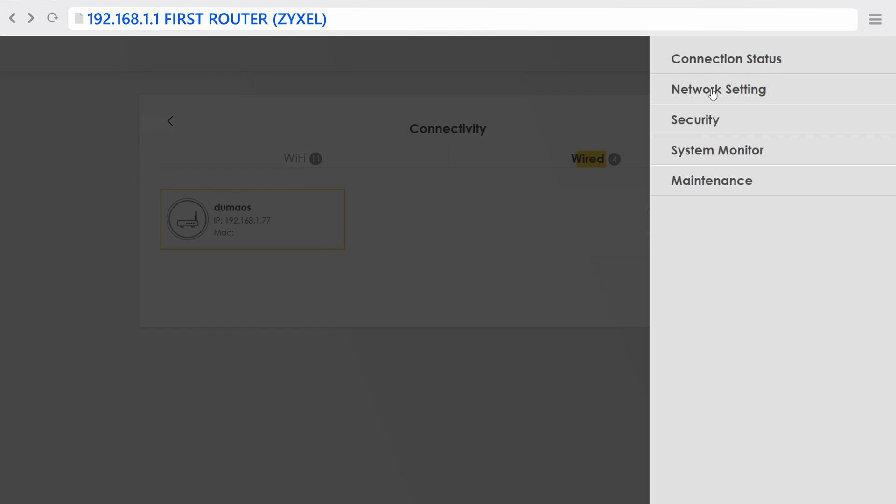
{"action": "left_click", "coordinate": [719, 90]}
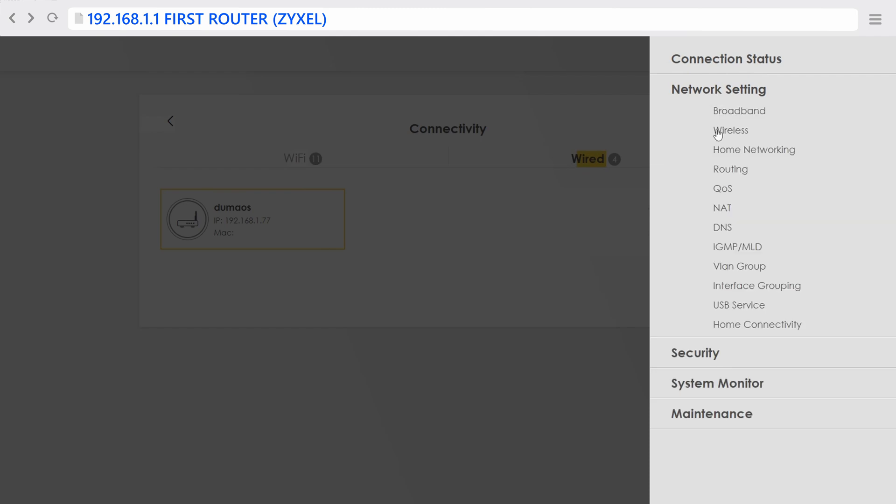
{"action": "mouse_move", "coordinate": [727, 207]}
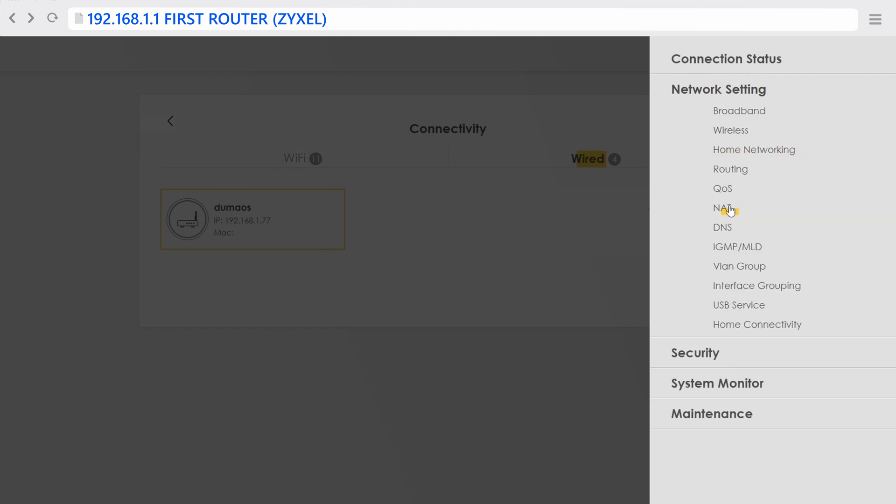
{"action": "left_click", "coordinate": [722, 207]}
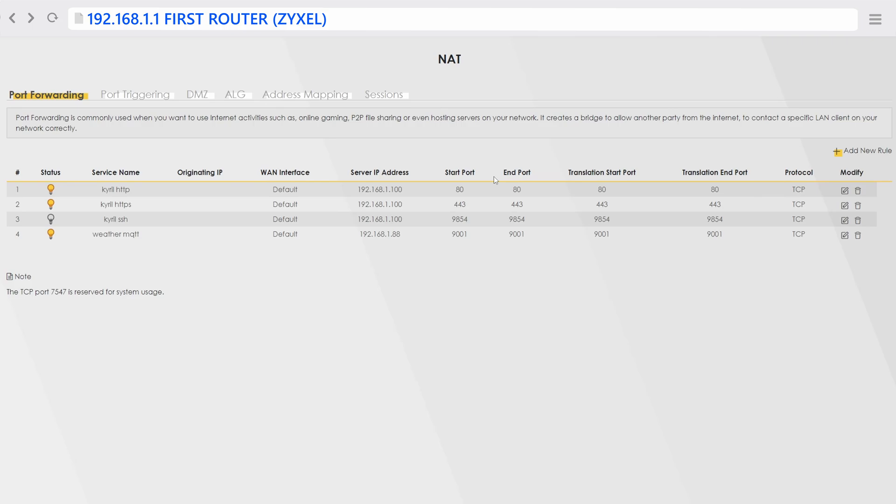
{"action": "mouse_move", "coordinate": [143, 194]}
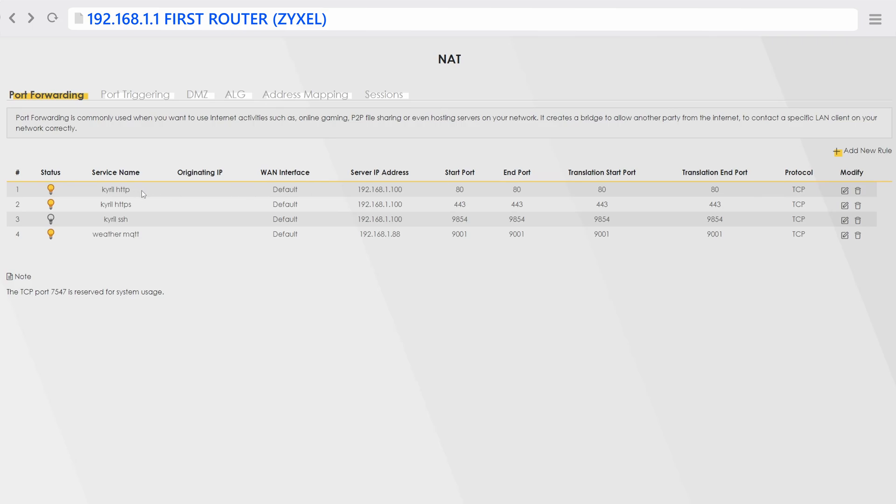
Change the kyril http forwarding rule's server IP to 192.168.1.77 and save it
{"action": "double_click", "coordinate": [115, 190]}
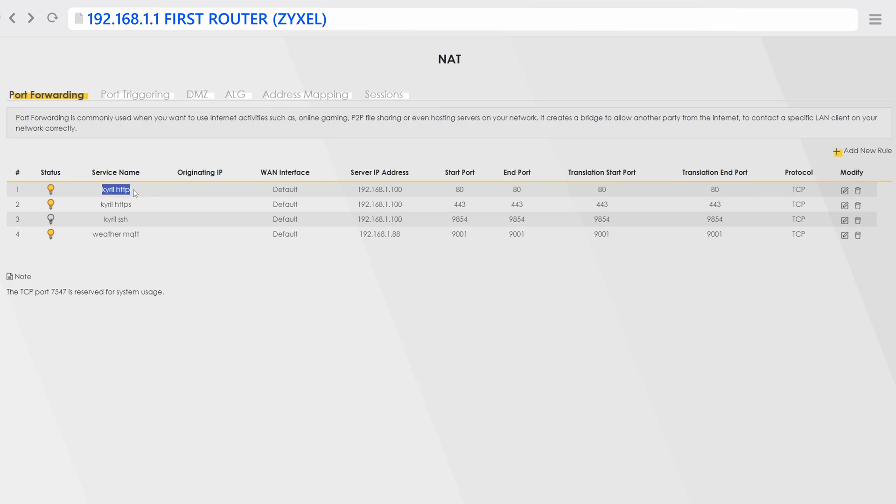
{"action": "mouse_move", "coordinate": [845, 190]}
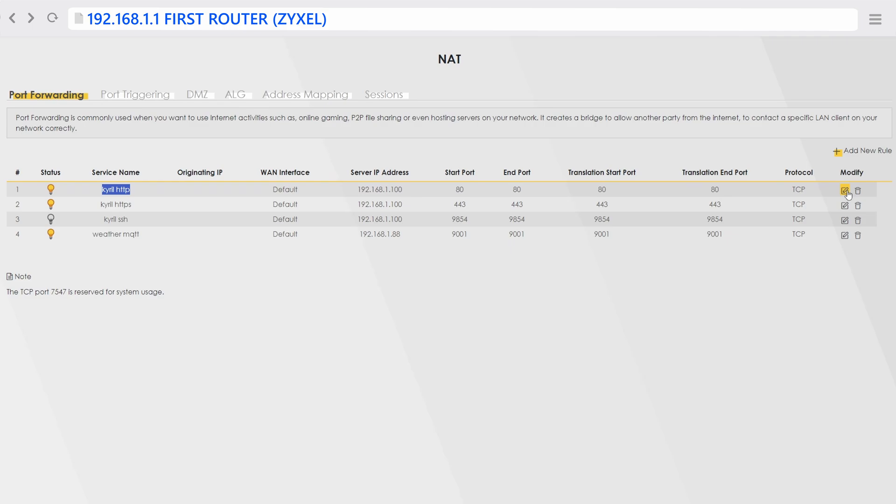
{"action": "left_click", "coordinate": [845, 190]}
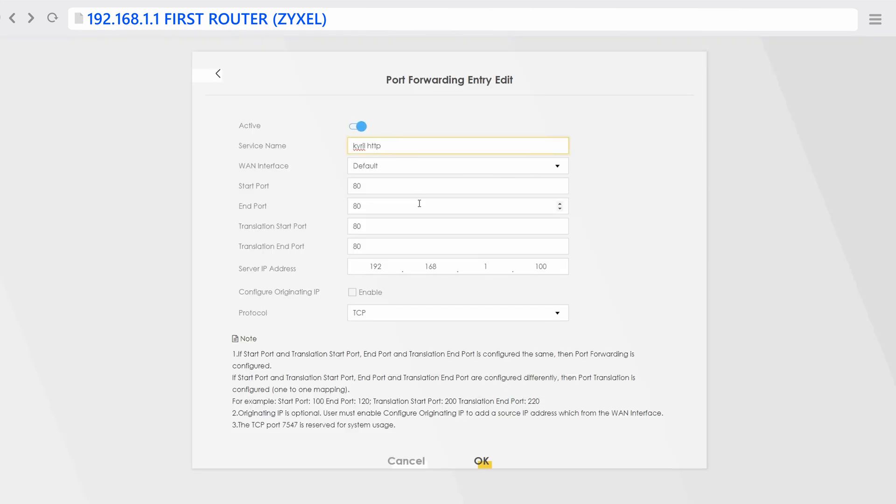
{"action": "double_click", "coordinate": [540, 266]}
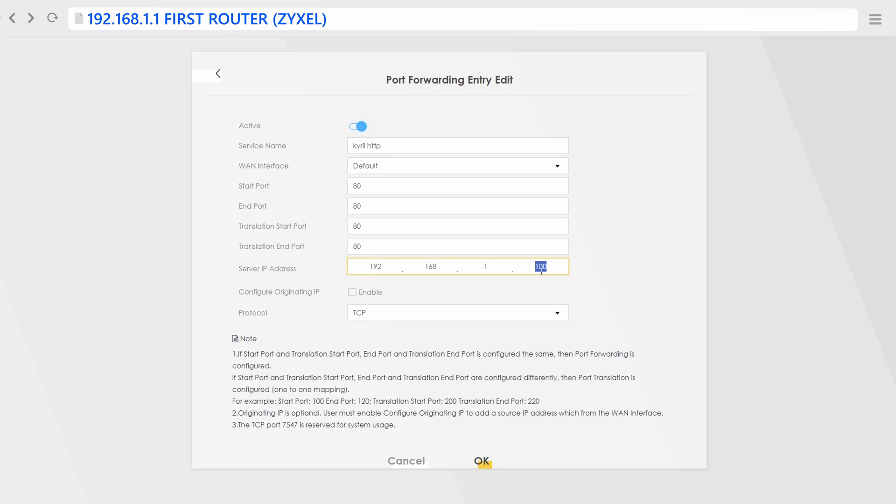
{"action": "type", "text": "77"}
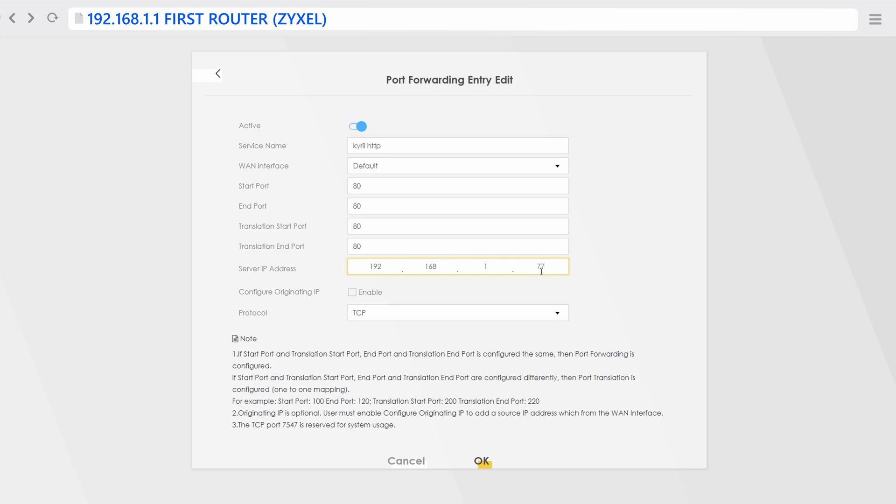
{"action": "left_click", "coordinate": [481, 461]}
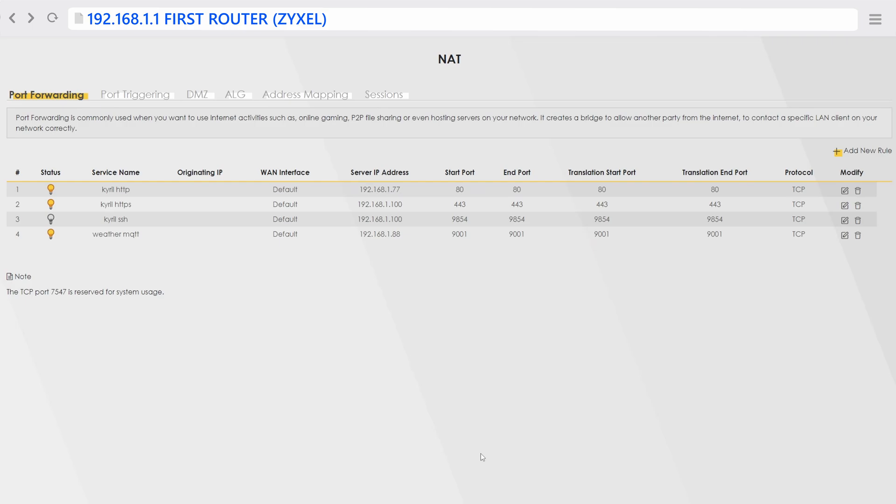
Start editing the kyril https forwarding rule
{"action": "double_click", "coordinate": [380, 204]}
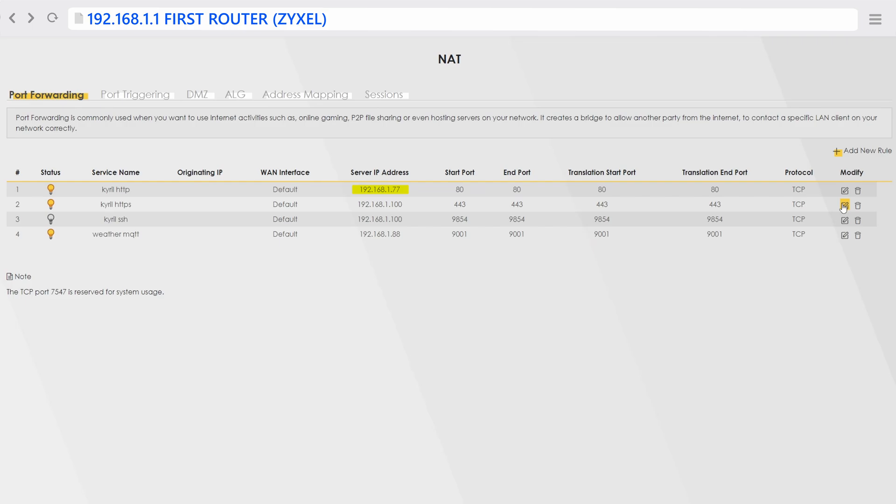
{"action": "left_click", "coordinate": [845, 204]}
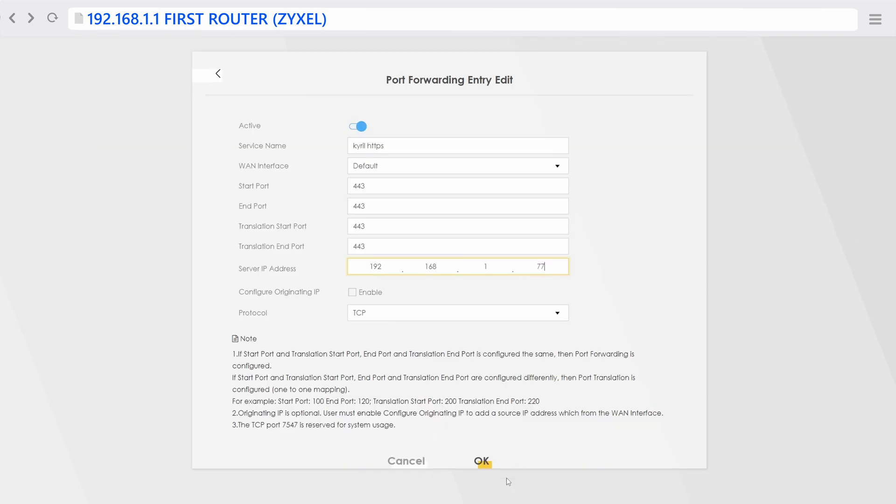
Save the kyril https rule with server 192.168.1.77 and move on to the kyril ssh rule
{"action": "left_click", "coordinate": [482, 460]}
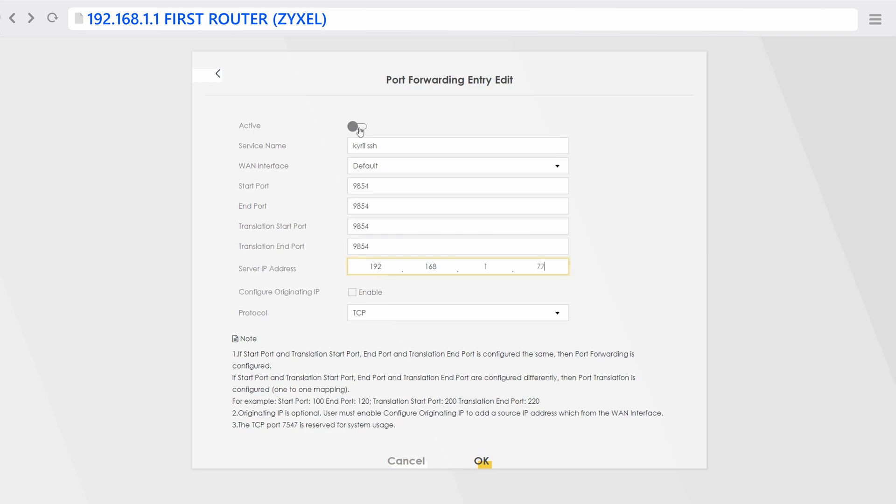
{"action": "double_click", "coordinate": [361, 185]}
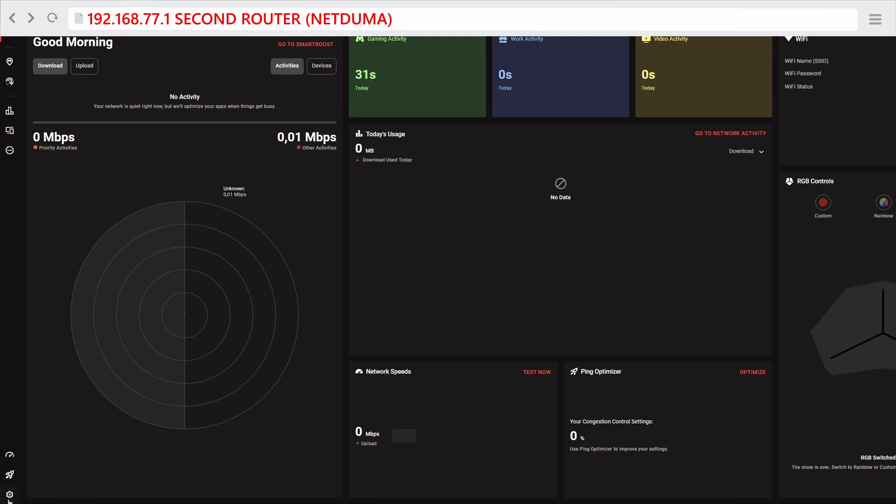
Review kyril's DHCP reservation at 192.168.77.100 and the HTTP, HTTPS, SSH port forwarding rules
{"action": "left_click", "coordinate": [9, 494]}
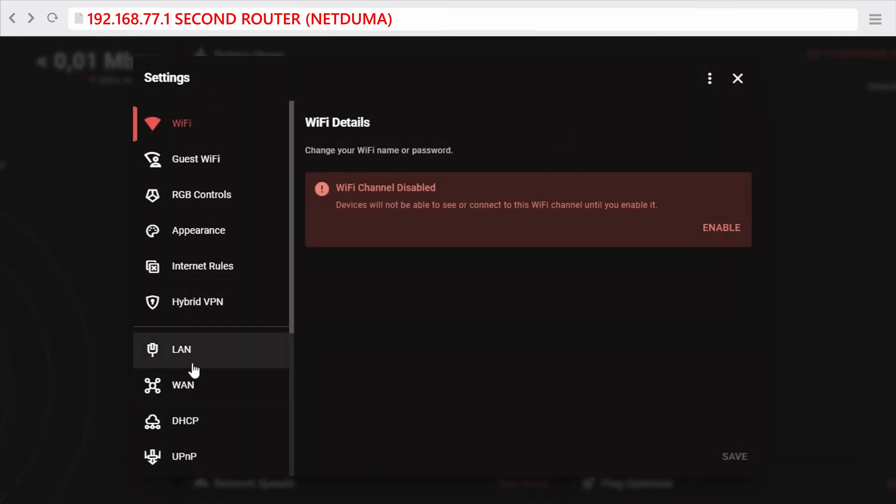
{"action": "left_click", "coordinate": [184, 421]}
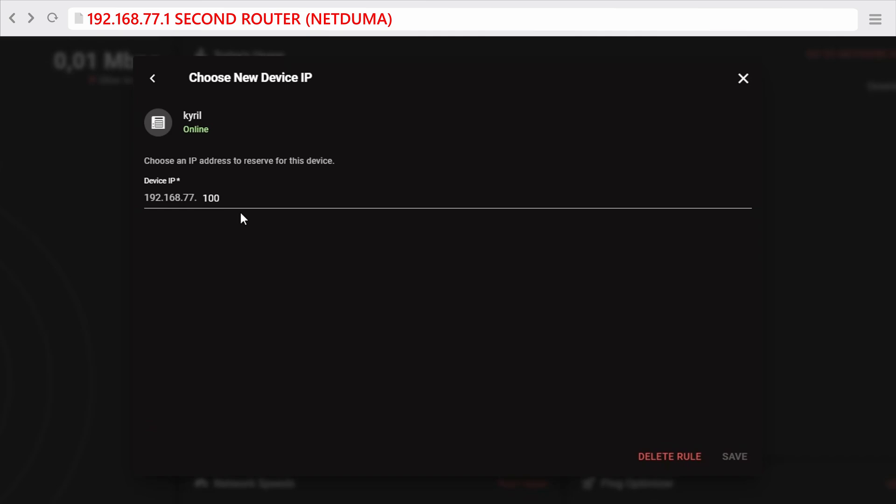
{"action": "left_click", "coordinate": [202, 198]}
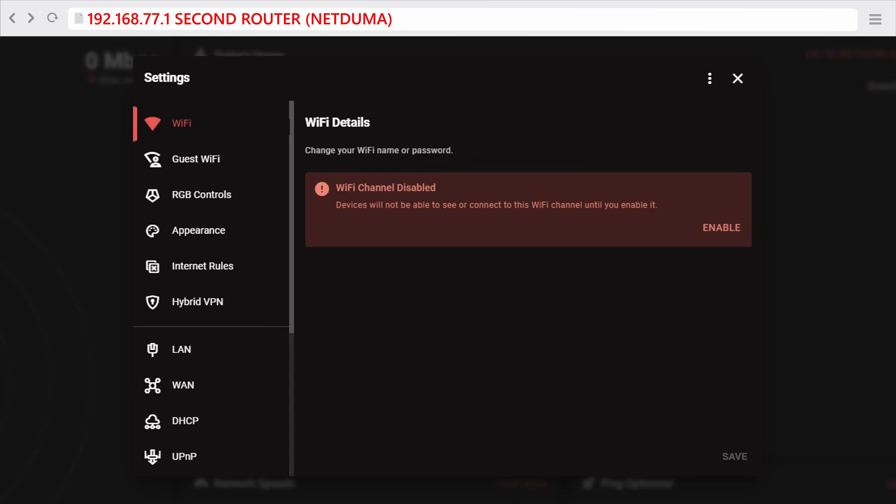
{"action": "left_click", "coordinate": [184, 421]}
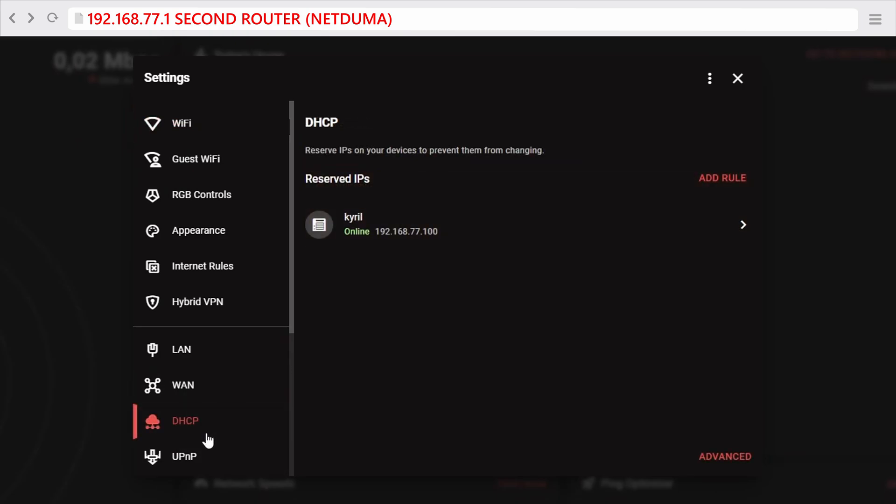
{"action": "scroll", "scroll_direction": "down", "scroll_amount": 3}
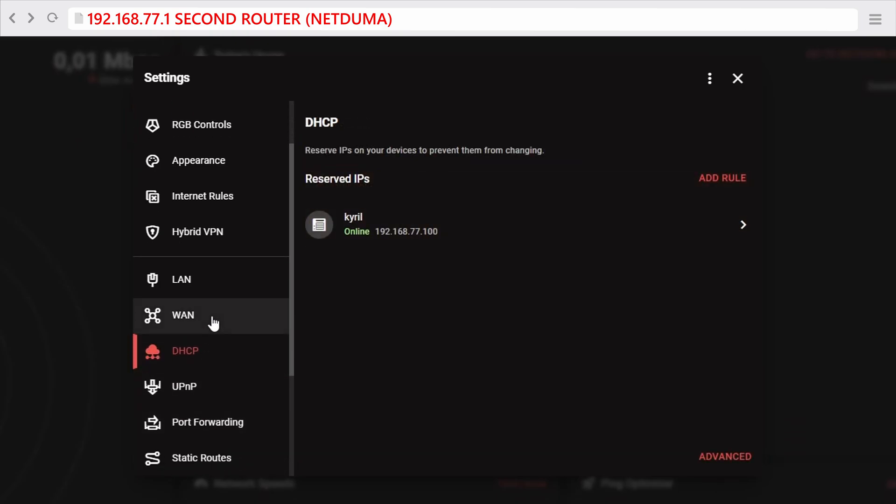
{"action": "left_click", "coordinate": [207, 422]}
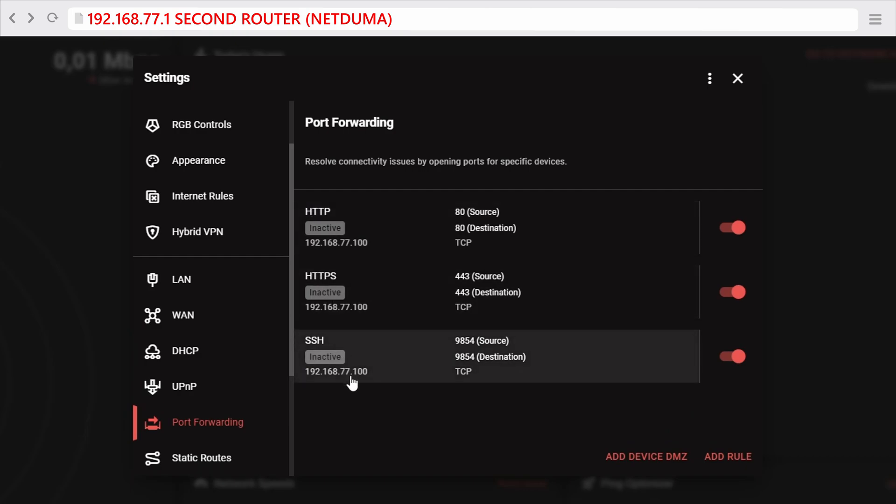
{"action": "mouse_move", "coordinate": [503, 276]}
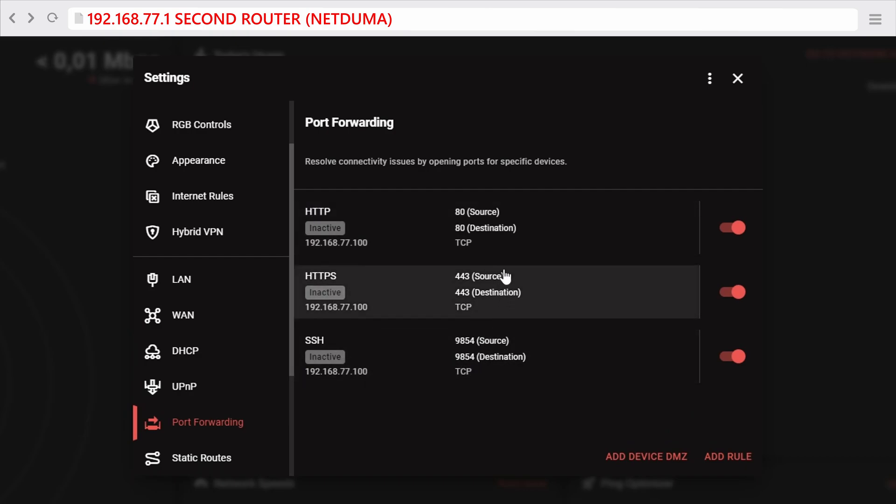
{"action": "mouse_move", "coordinate": [507, 228]}
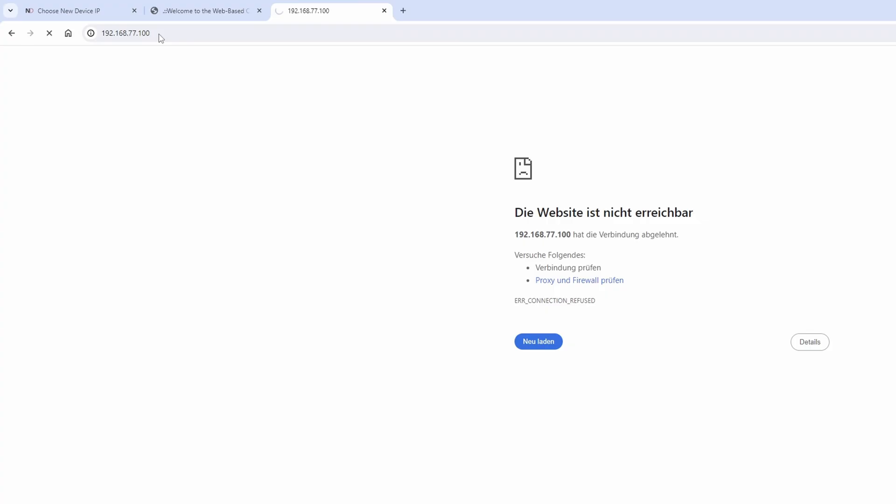
Reload 192.168.77.100 and select the Apache signature line on the 503 page
{"action": "left_click", "coordinate": [124, 34]}
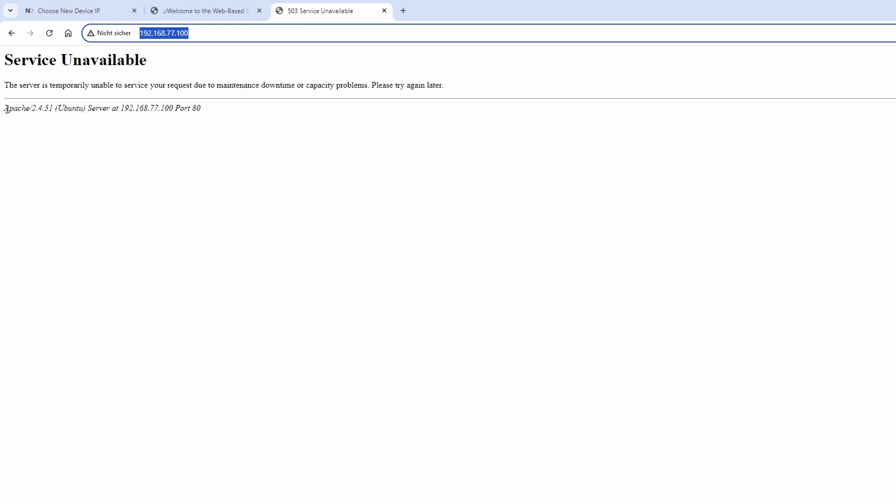
{"action": "triple_click", "coordinate": [103, 108]}
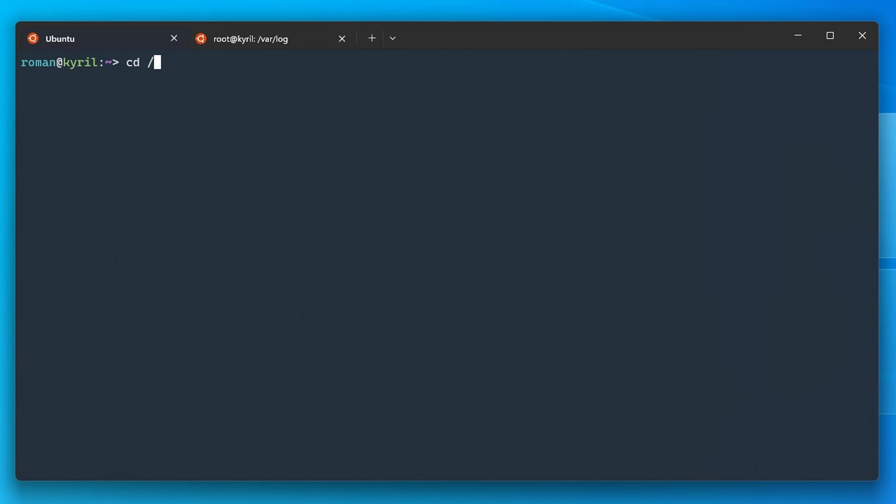
Change into /etc/apache2/sites-available
{"action": "type", "text": "etc/apache2/"}
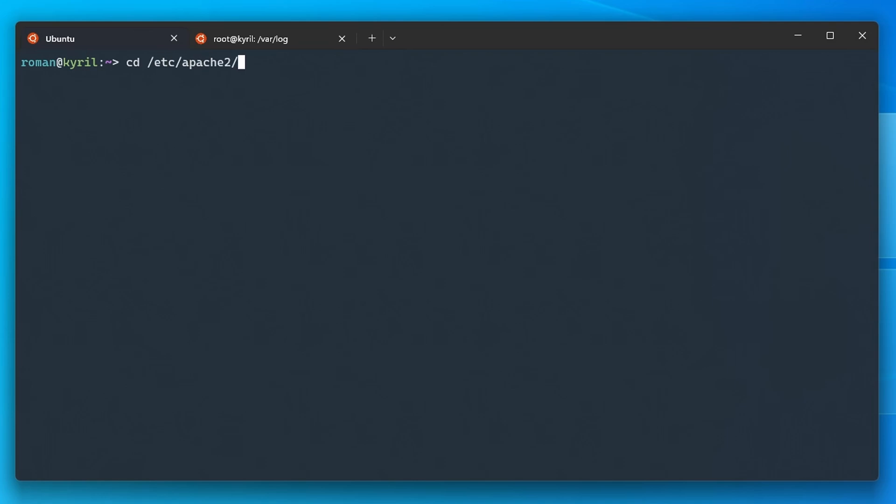
{"action": "type", "text": "sites-ac"}
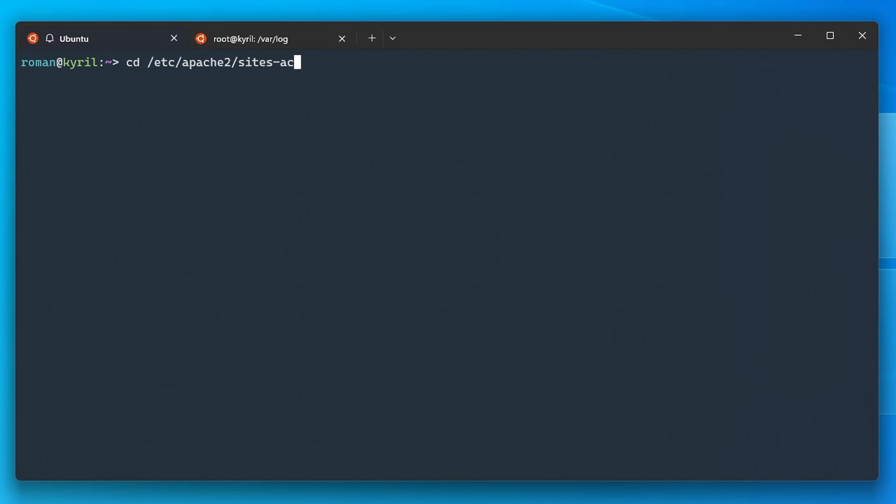
{"action": "key", "text": "Return"}
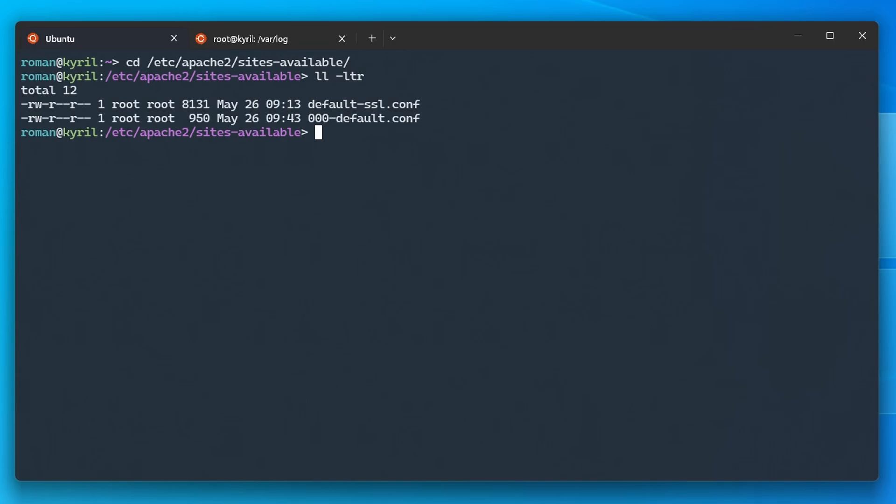
View 000-default.conf in sudo nano, exit, and enter sudo service apache2 restart
{"action": "type", "text": "sudo nano"}
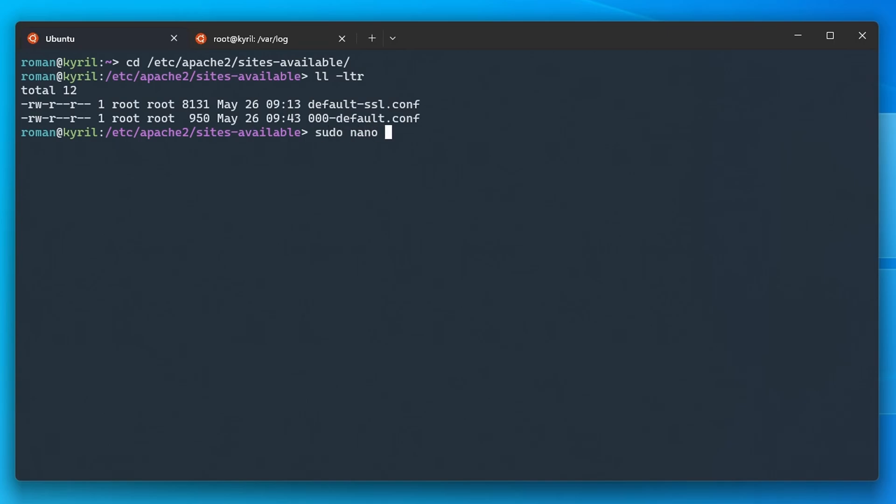
{"action": "type", "text": "000-default.conf"}
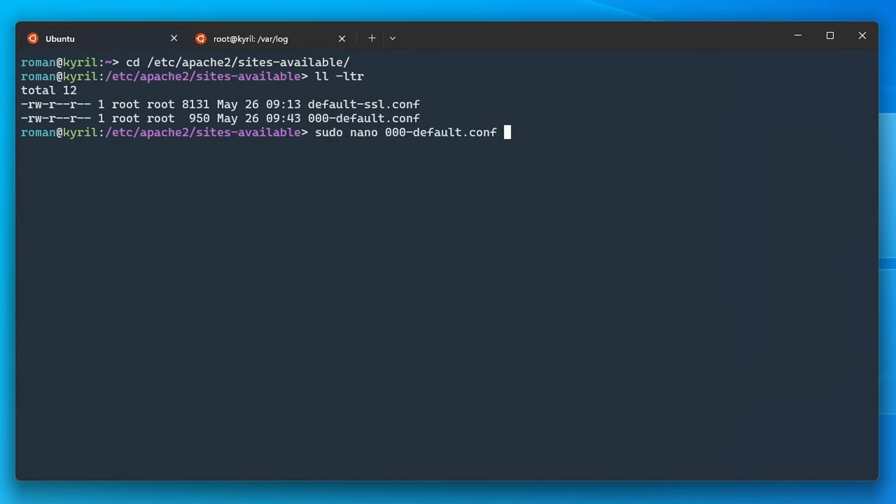
{"action": "key", "text": "Return"}
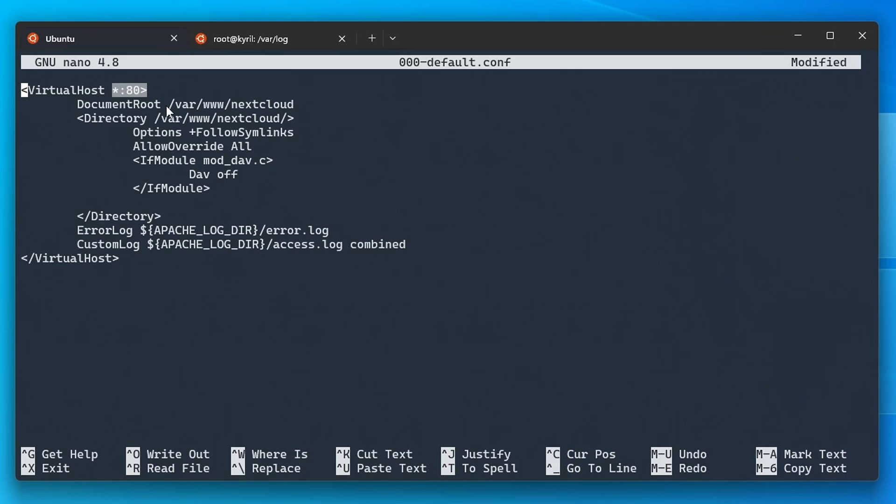
{"action": "key", "text": "ctrl+x"}
{"action": "type", "text": "sudo service a"}
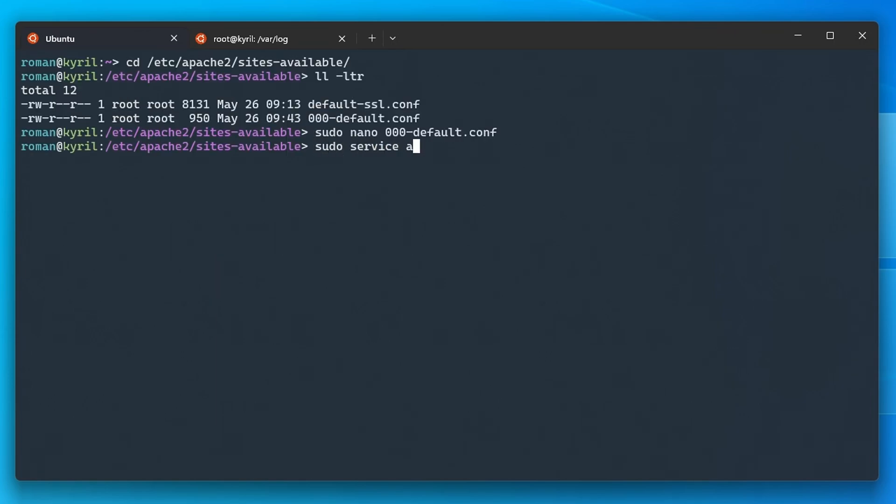
{"action": "type", "text": "pache2 restart"}
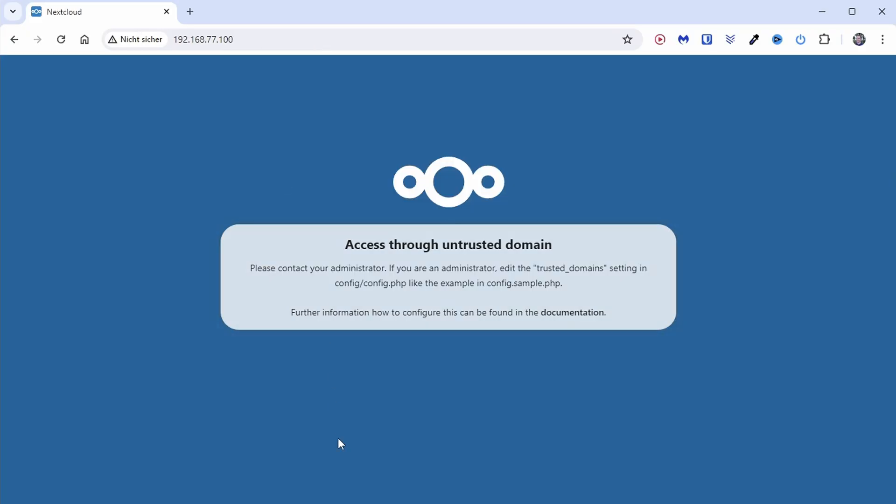
{"action": "mouse_move", "coordinate": [452, 317]}
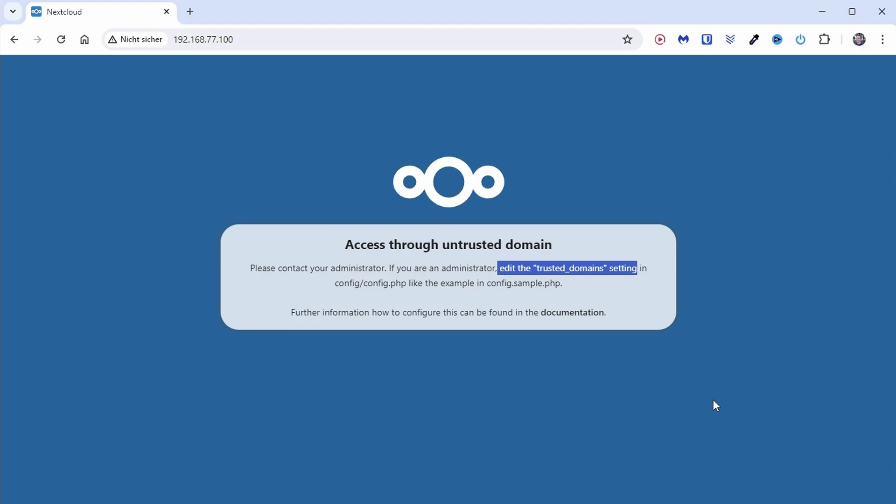
Test the home-server apps at 192.168.77.100 on ports 8090, 5006 and 8001
{"action": "left_click", "coordinate": [372, 39]}
{"action": "type", "text": ":8"}
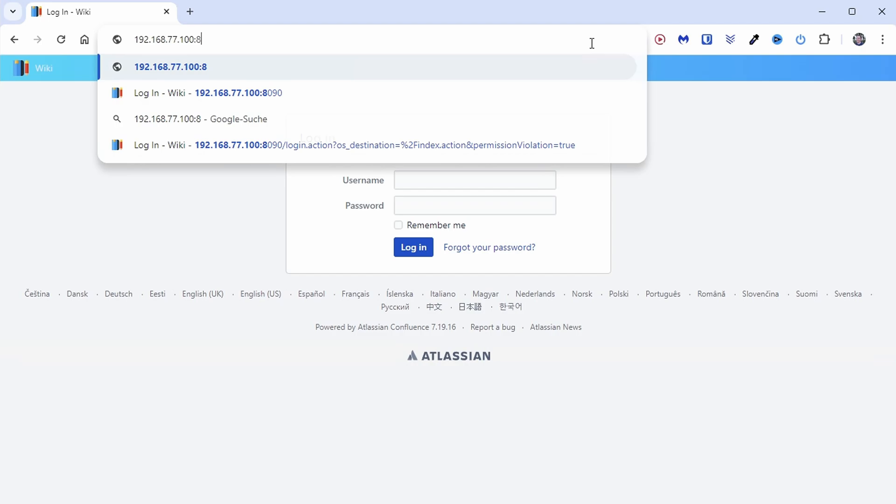
{"action": "key", "text": "Backspace"}
{"action": "type", "text": "5006"}
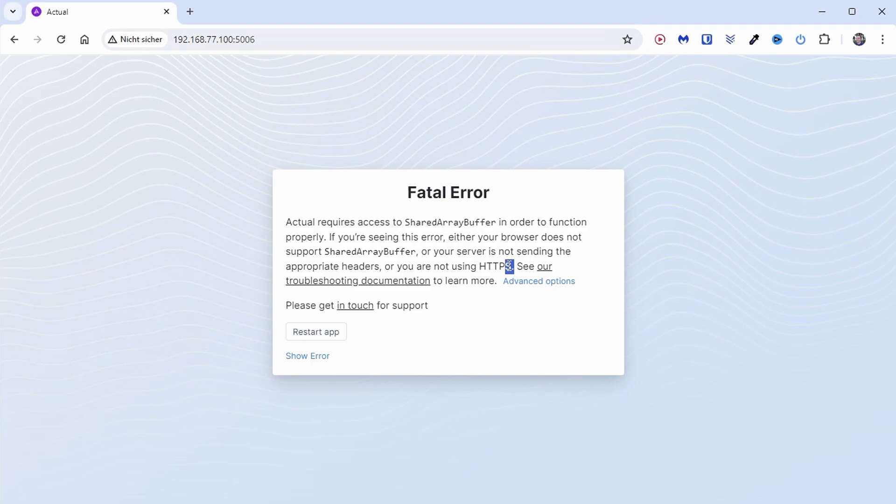
{"action": "left_click", "coordinate": [229, 40]}
{"action": "type", "text": "8001"}
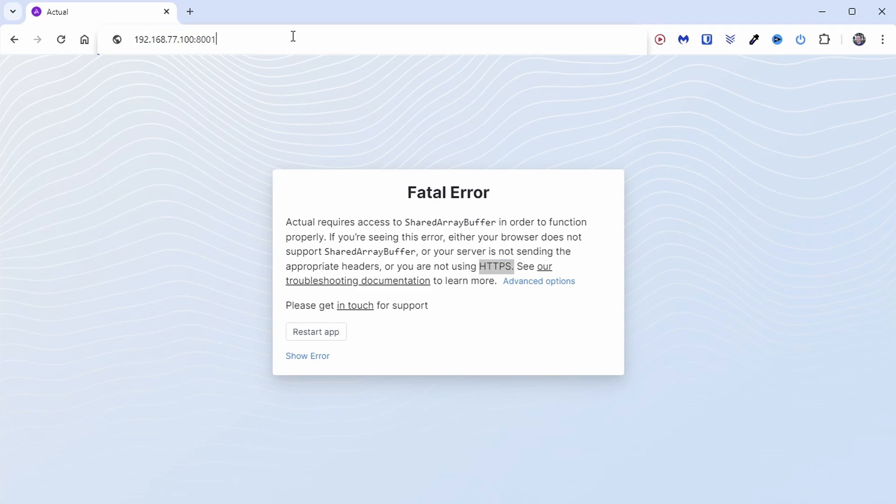
{"action": "key", "text": "Return"}
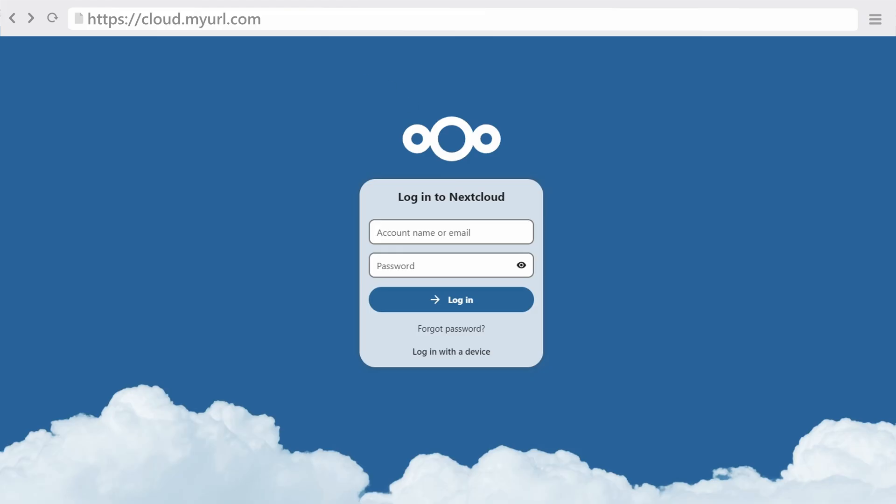
{"action": "mouse_move", "coordinate": [503, 391]}
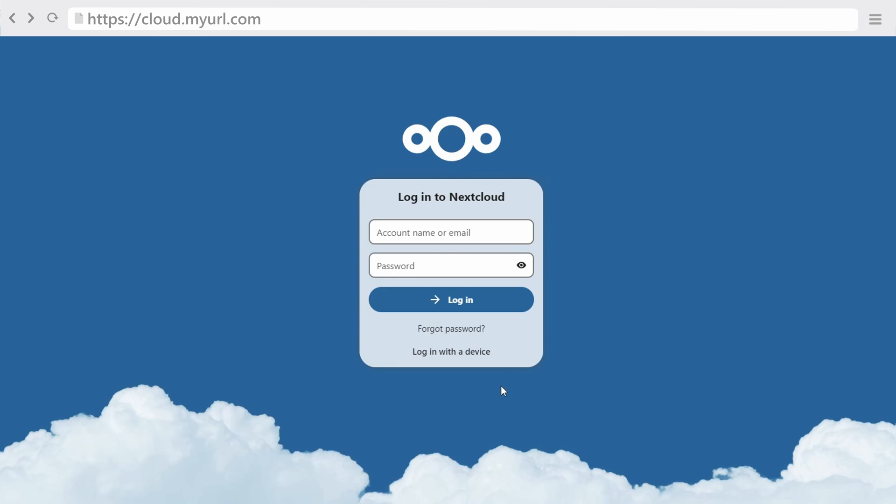
{"action": "mouse_move", "coordinate": [159, 183]}
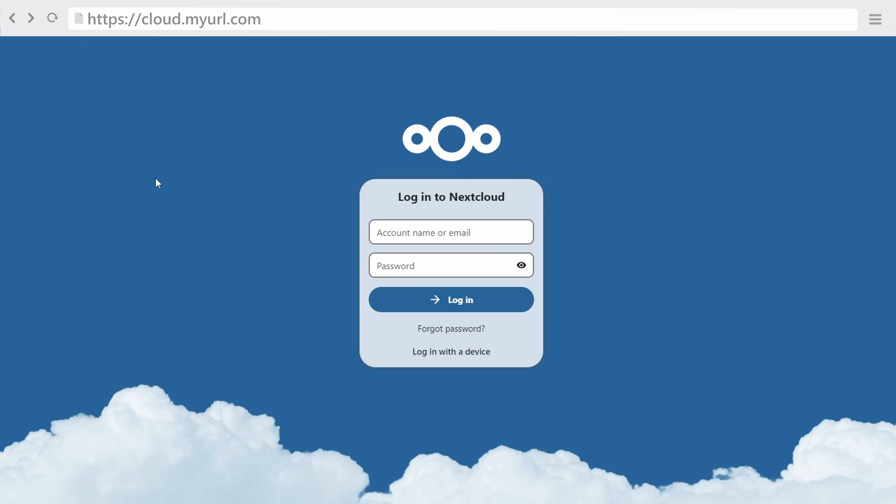
{"action": "mouse_move", "coordinate": [172, 204]}
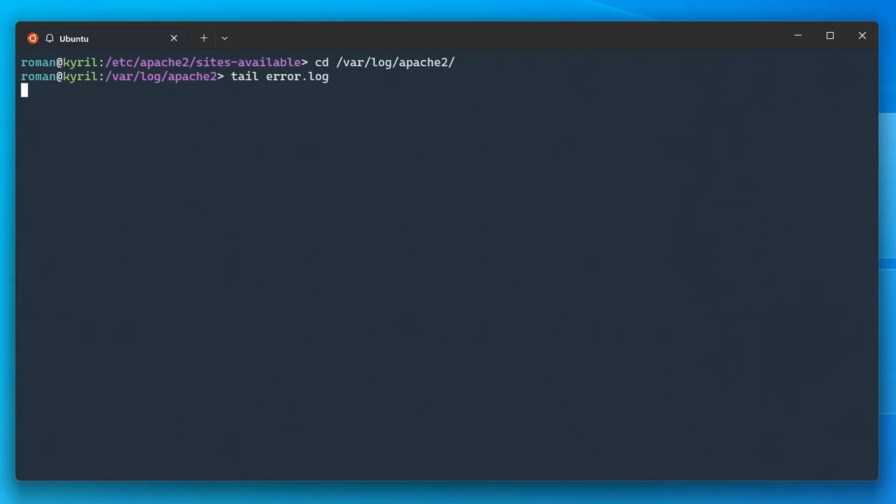
Tail the Apache error log revealing proxy failures to 192.168.1.100, then clear the screen
{"action": "key", "text": "Return"}
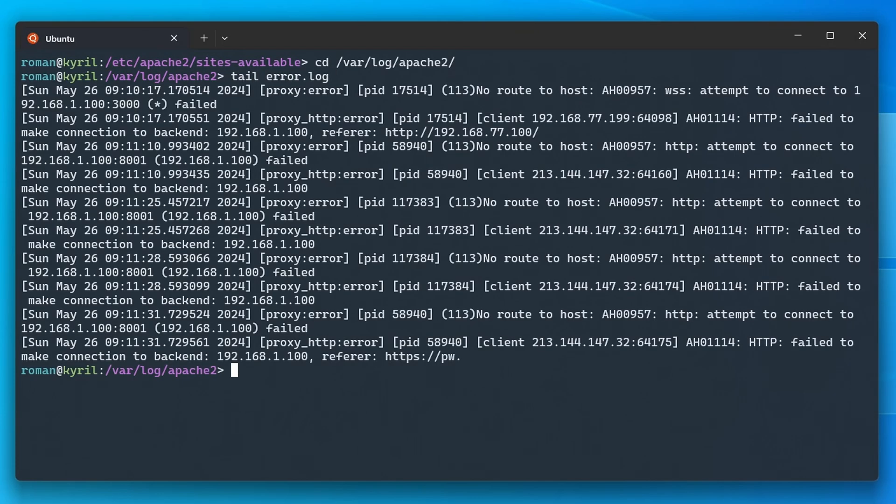
{"action": "mouse_move", "coordinate": [310, 361]}
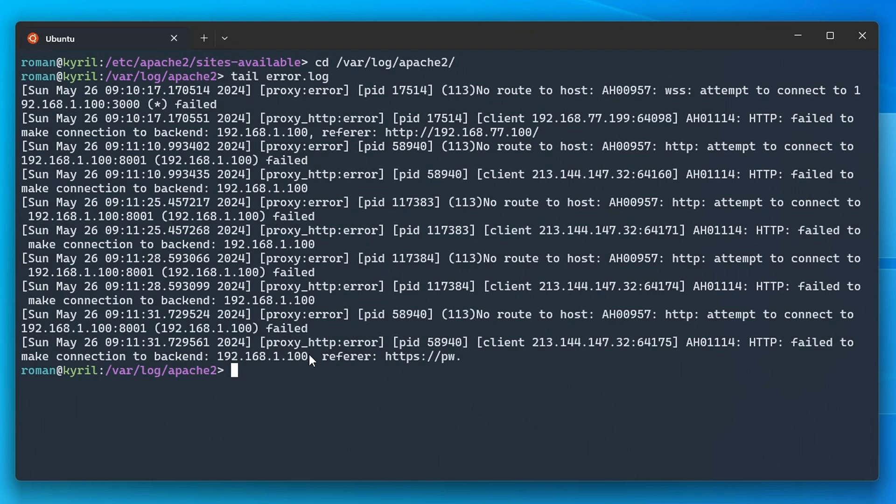
{"action": "double_click", "coordinate": [262, 356]}
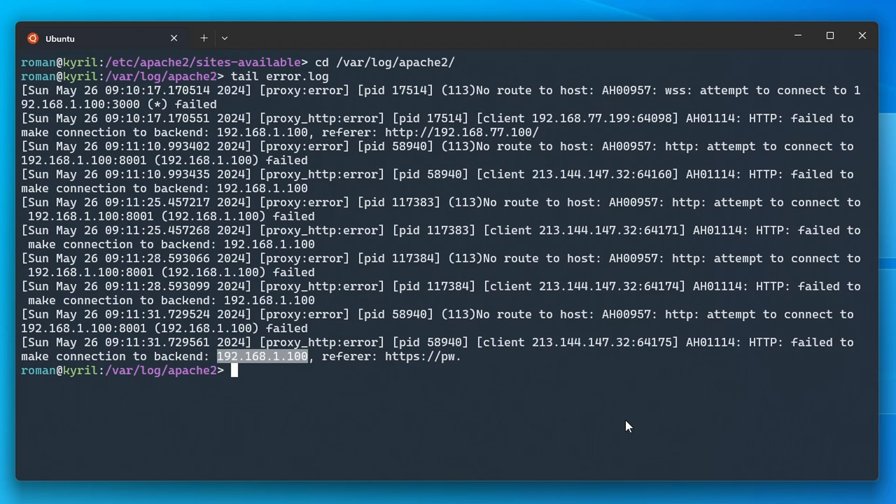
{"action": "type", "text": "clea"}
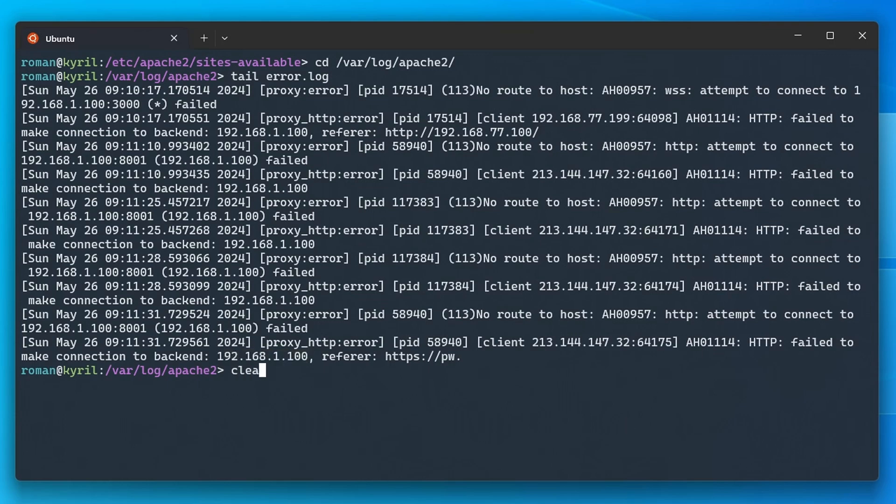
{"action": "key", "text": "Return"}
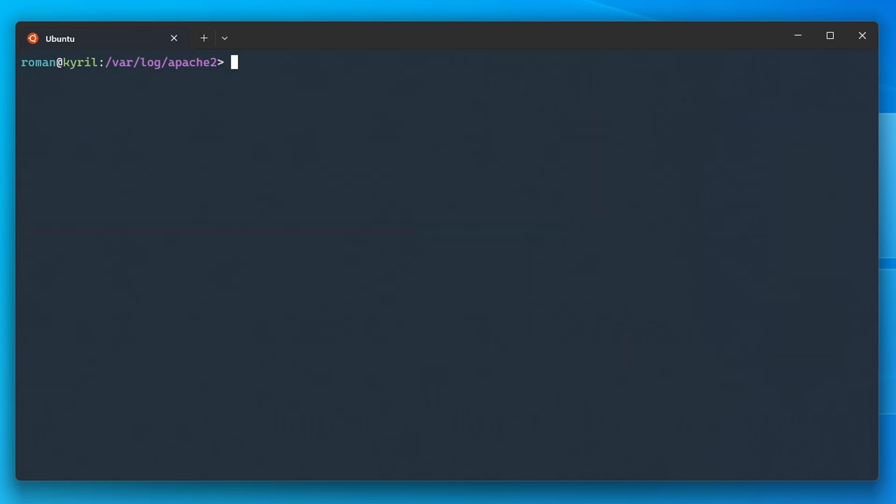
Edit default-ssl.conf in /etc/apache2/sites-available as root and fix the first ProxyPass address
{"action": "type", "text": "cd /etc/apache2/sites-available/"}
{"action": "type", "text": "sudo nano default-ssl.conf"}
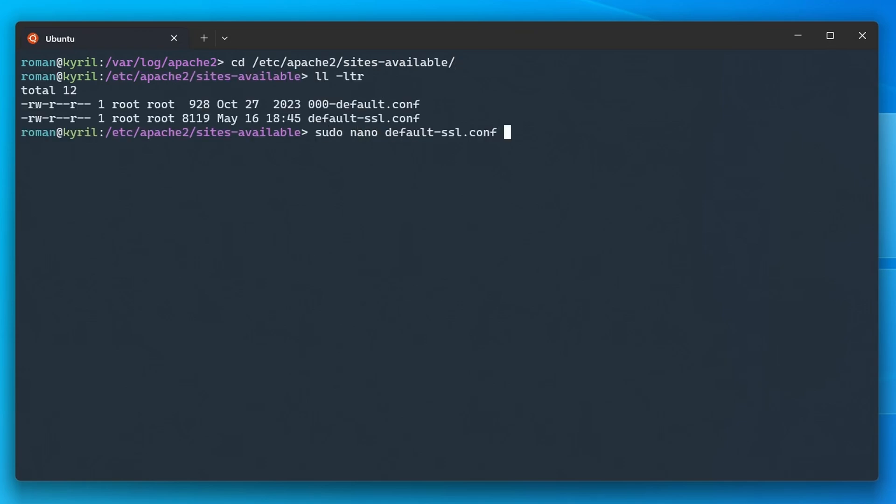
{"action": "key", "text": "Return"}
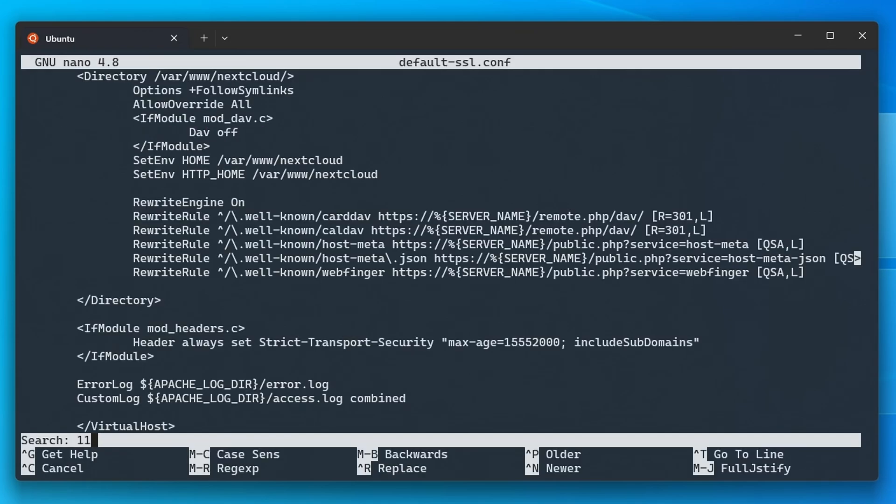
{"action": "key", "text": "Return"}
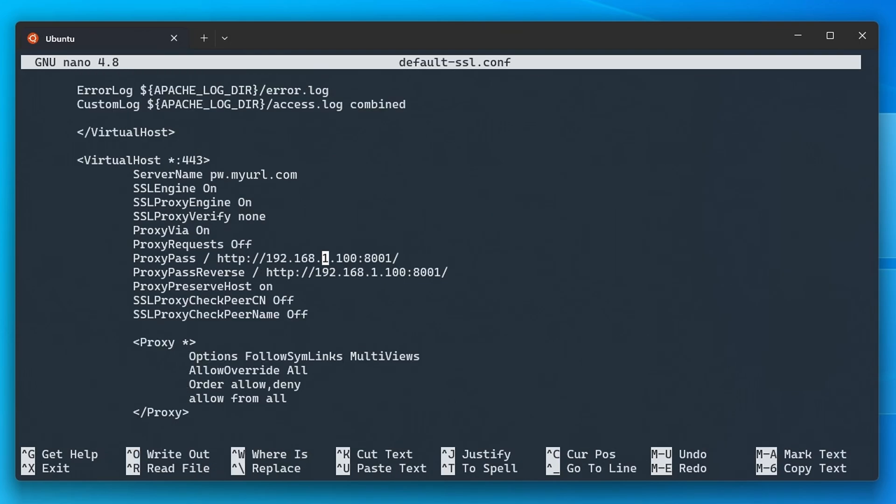
{"action": "type", "text": "7"}
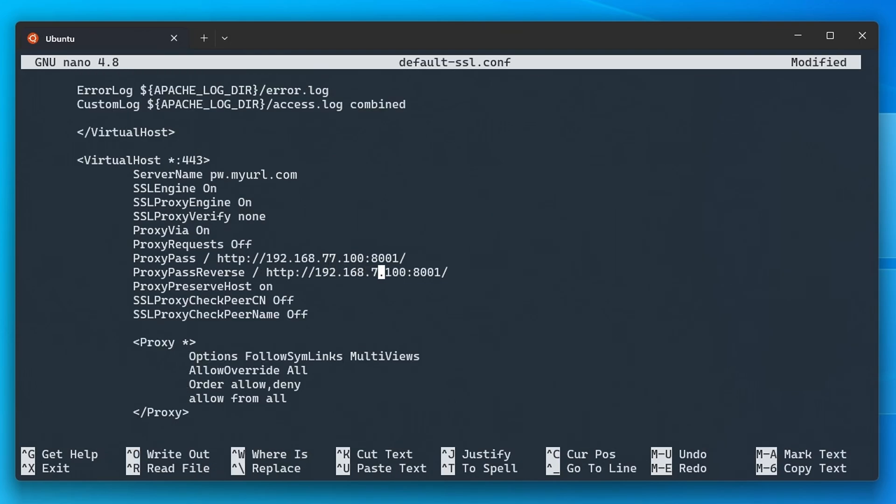
Change the remaining ProxyPass addresses to 192.168.77.100, then save and exit nano
{"action": "key", "text": "ctrl+w"}
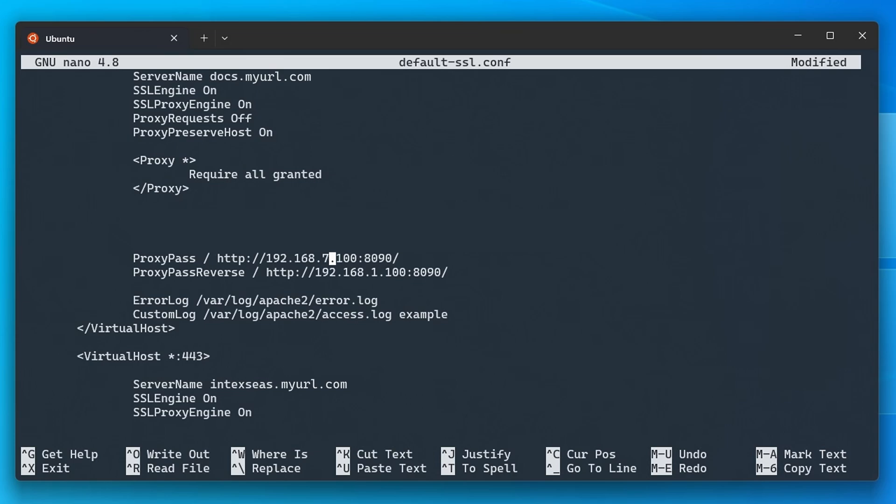
{"action": "type", "text": "7"}
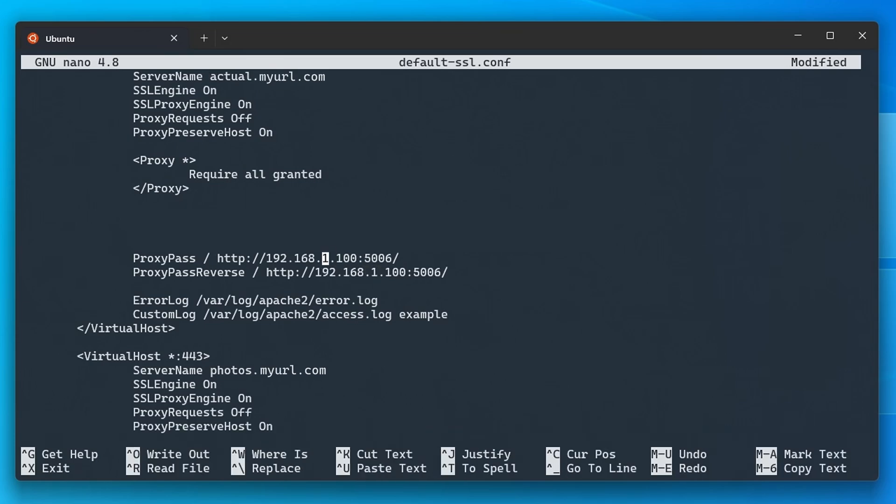
{"action": "type", "text": "77"}
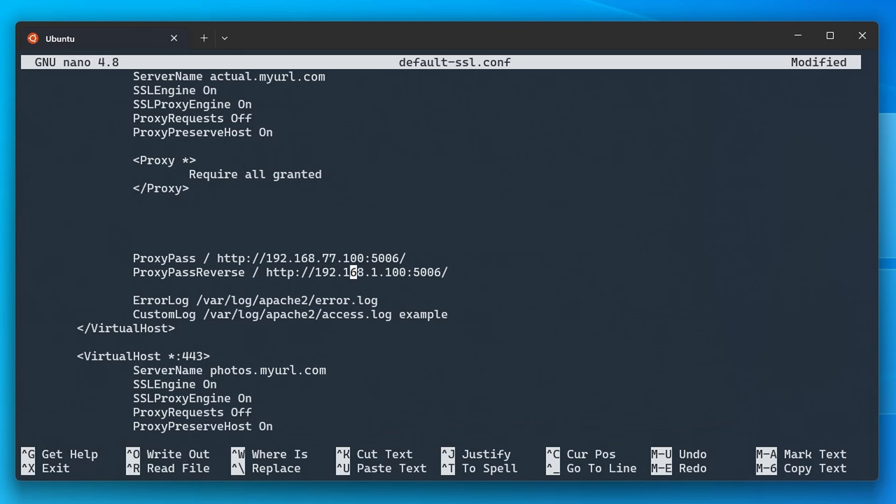
{"action": "key", "text": "ctrl+x"}
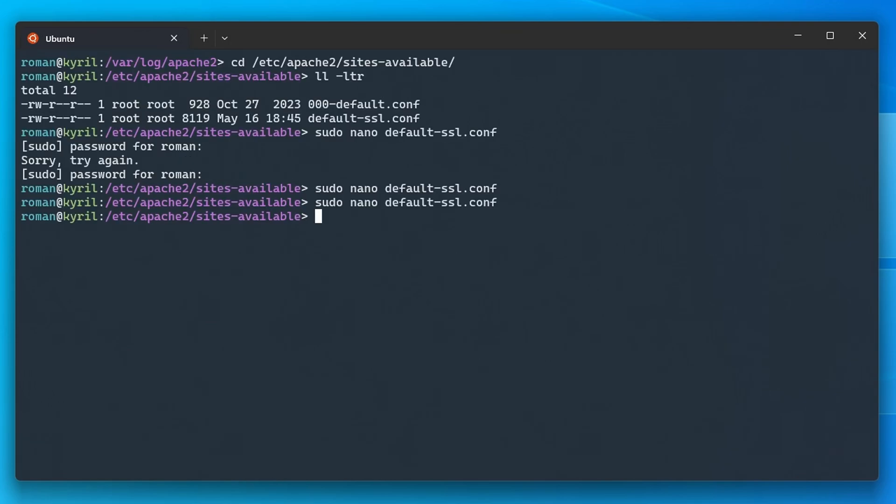
Restart Apache with sudo service apache2 restart to load the new proxy config
{"action": "type", "text": "sudo service apache"}
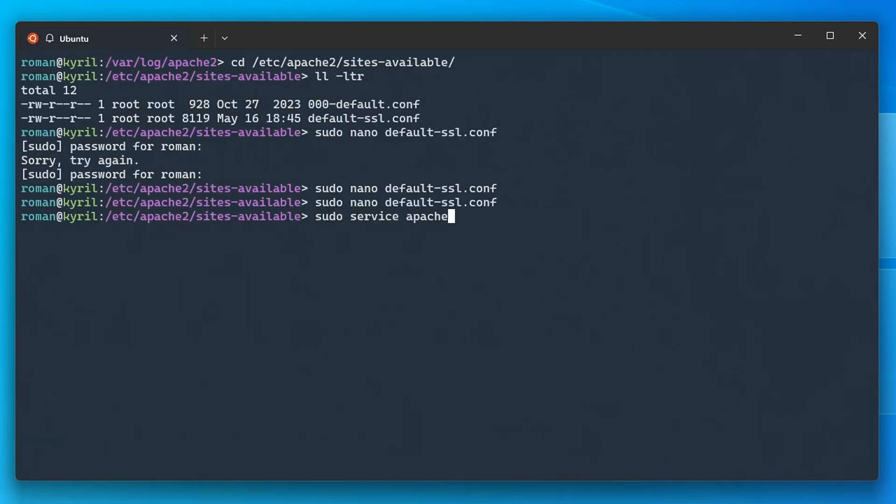
{"action": "key", "text": "Return"}
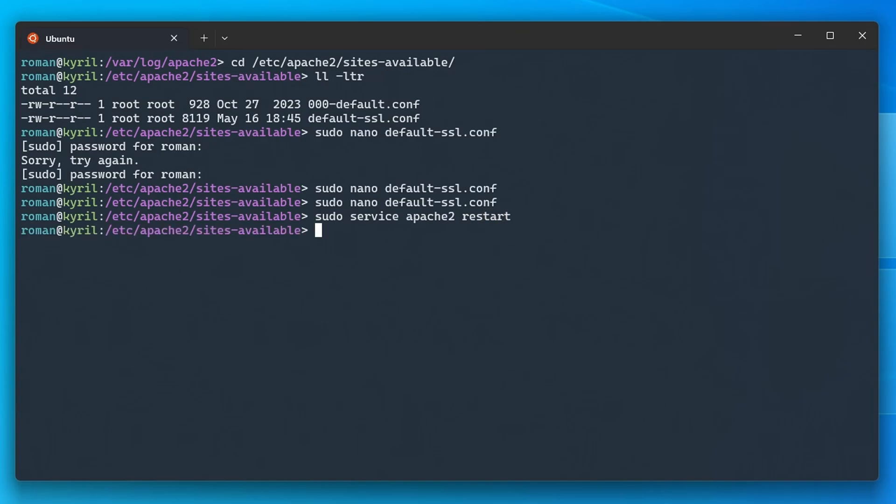